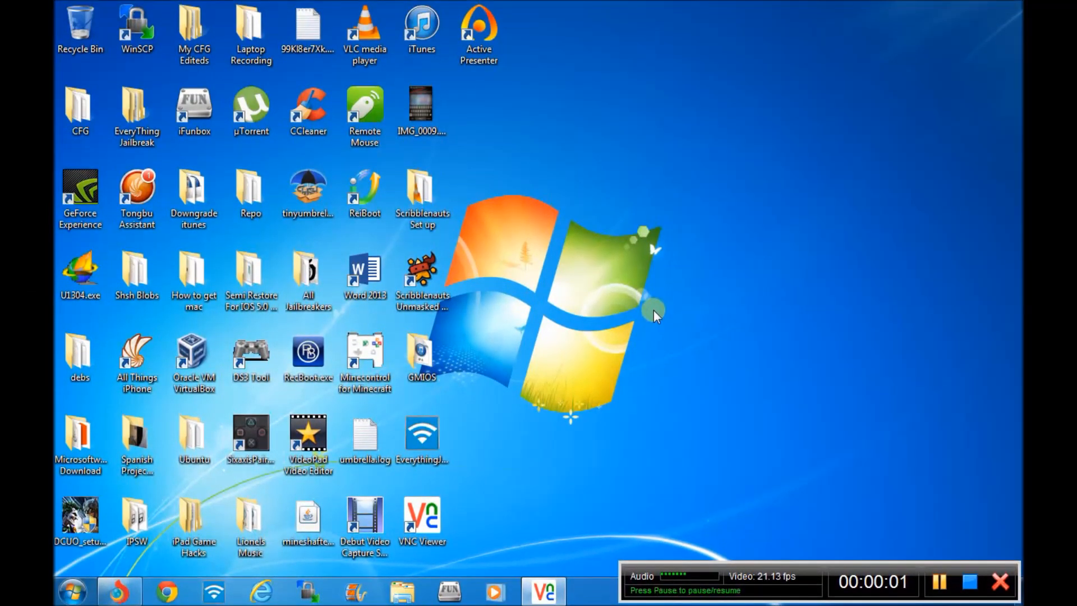
pyautogui.moveTo(580, 391)
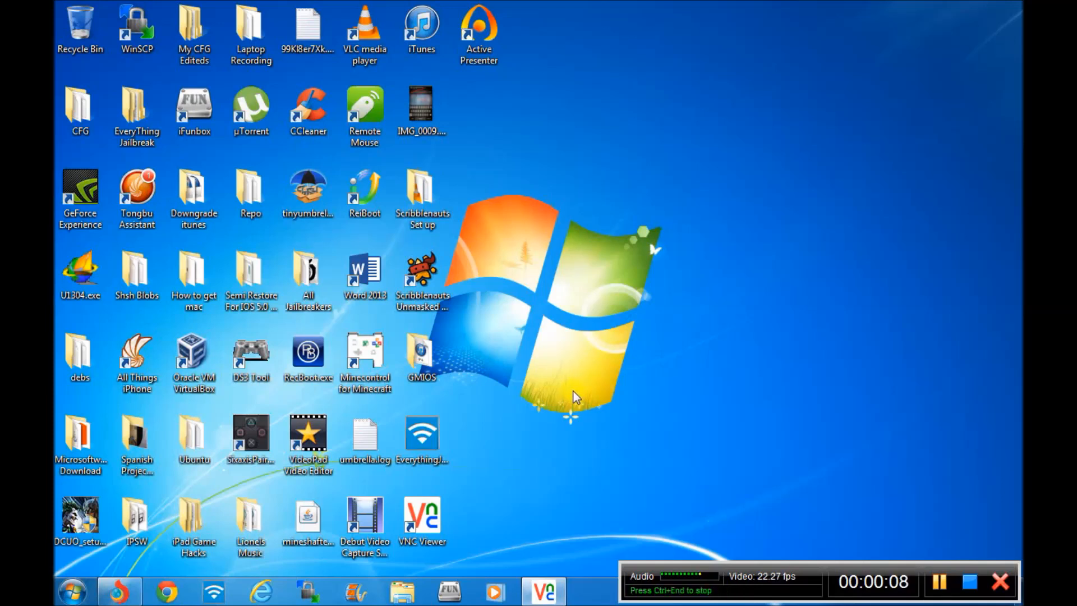
pyautogui.moveTo(582, 396)
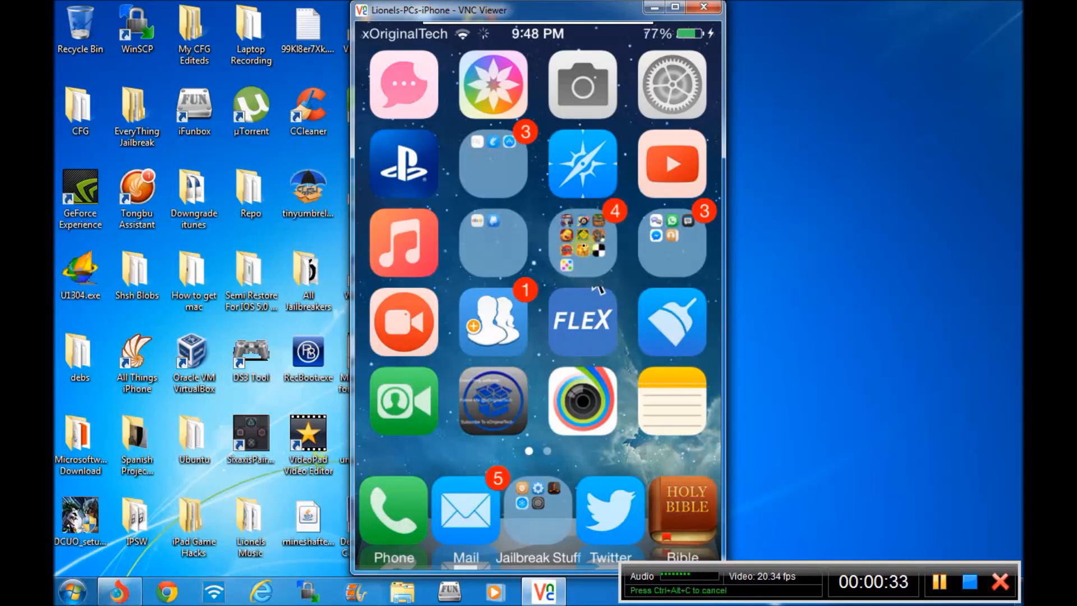
pyautogui.moveTo(621, 344)
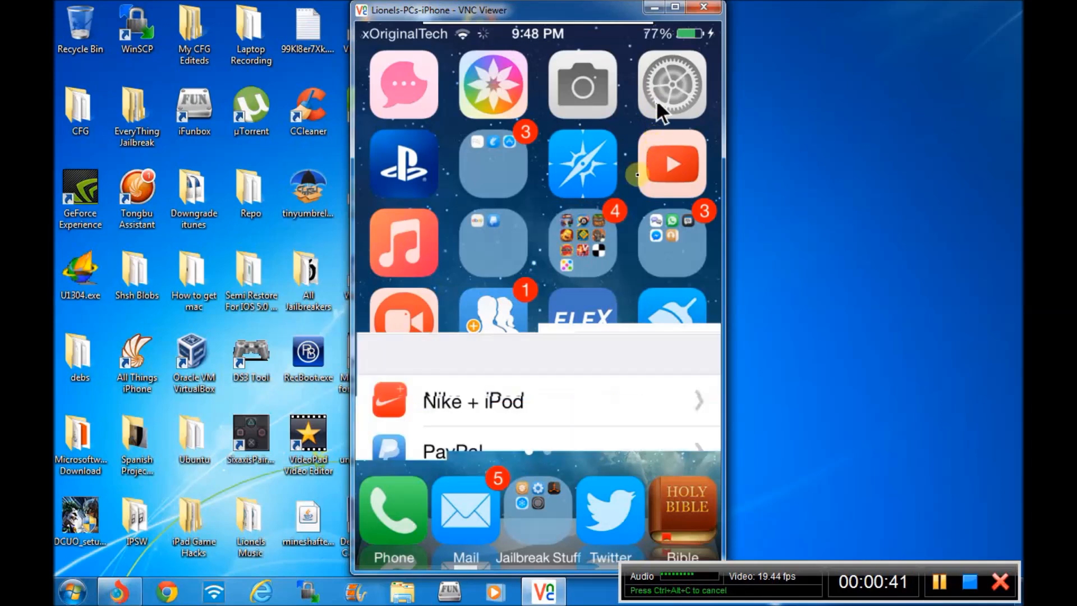
# Check the Veency settings page shows Enabled and Show Cursor on, then return to the Settings list.
pyautogui.click(670, 84)
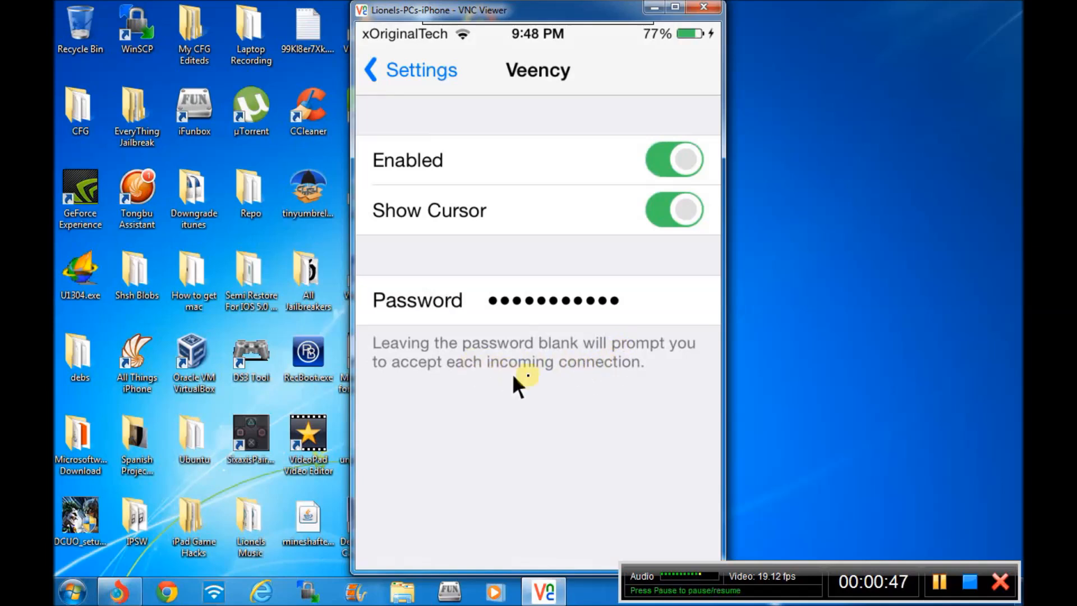
pyautogui.moveTo(512, 384)
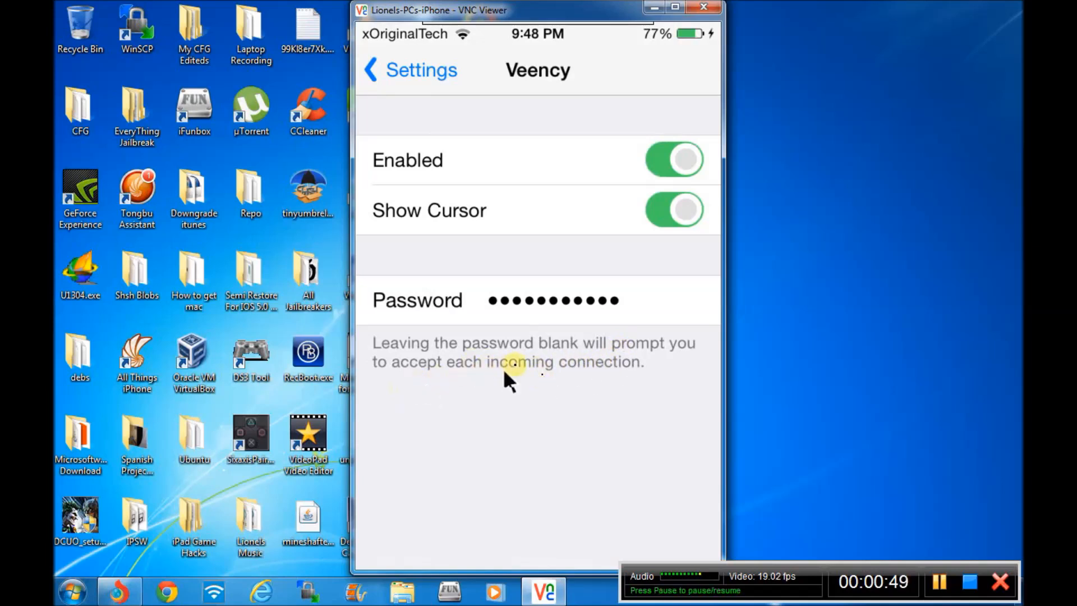
pyautogui.moveTo(515, 374)
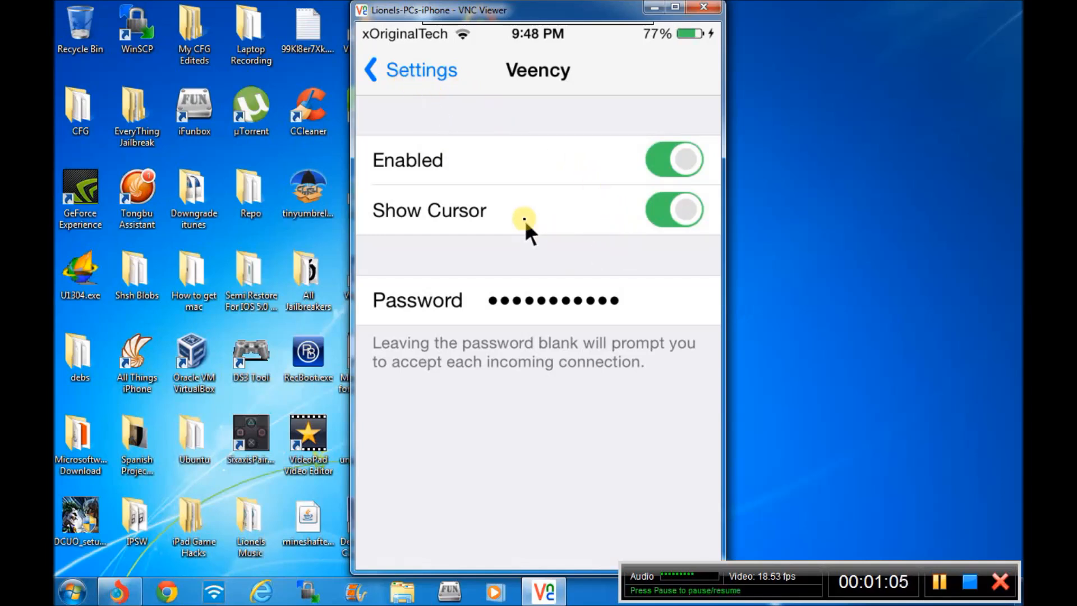
pyautogui.click(408, 69)
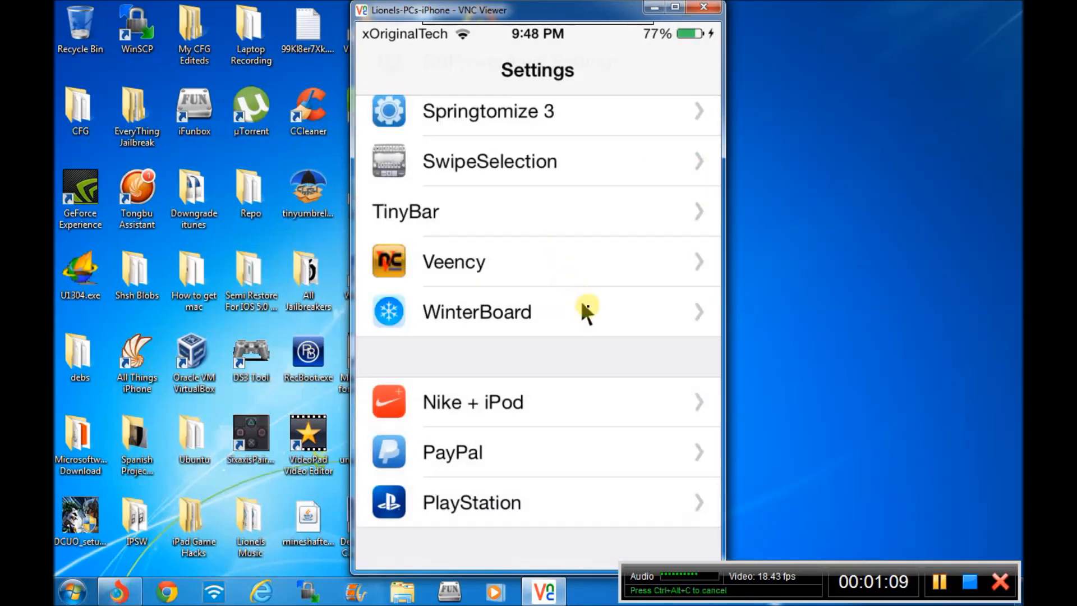
pyautogui.moveTo(676, 377)
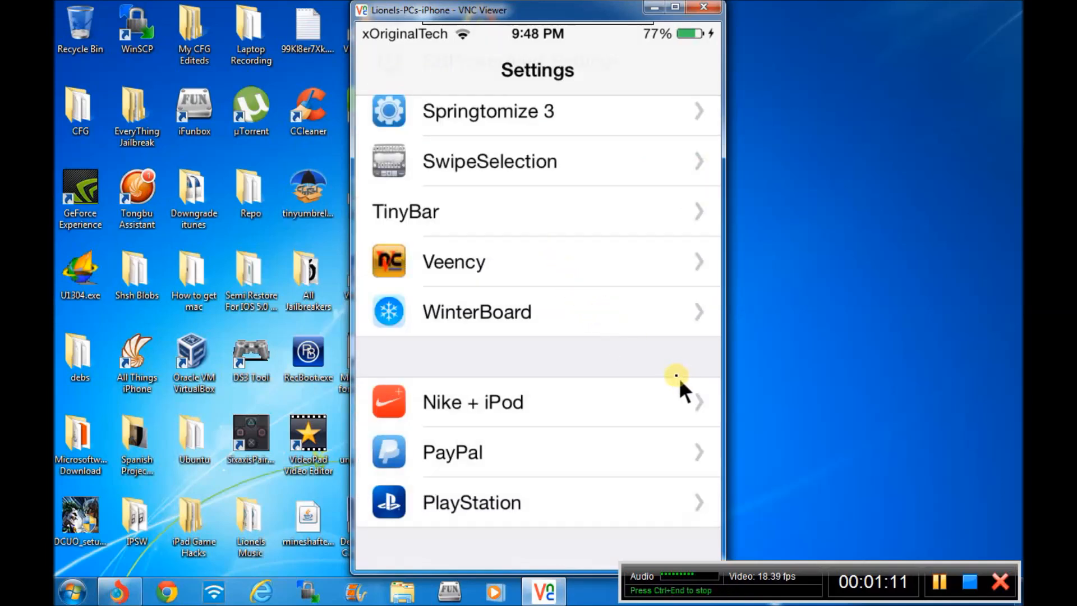
pyautogui.moveTo(669, 381)
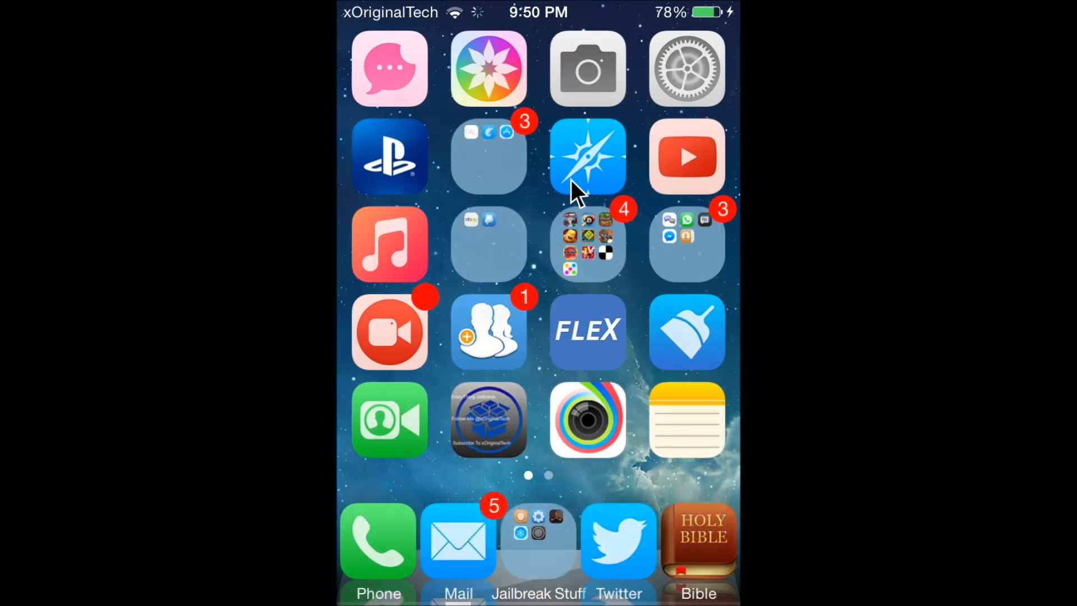
pyautogui.moveTo(488, 310)
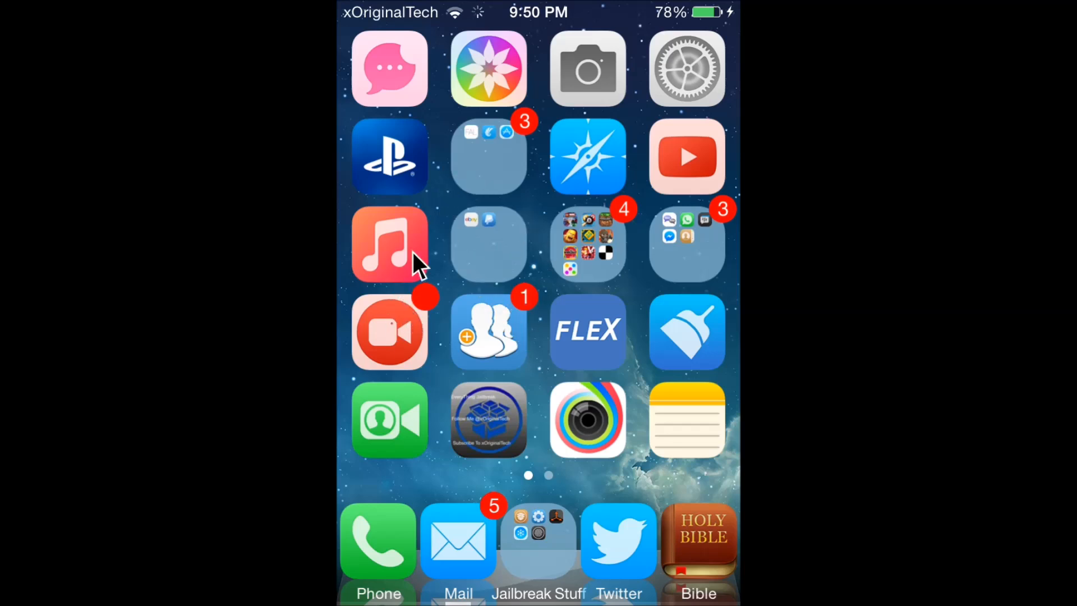
pyautogui.moveTo(388, 236)
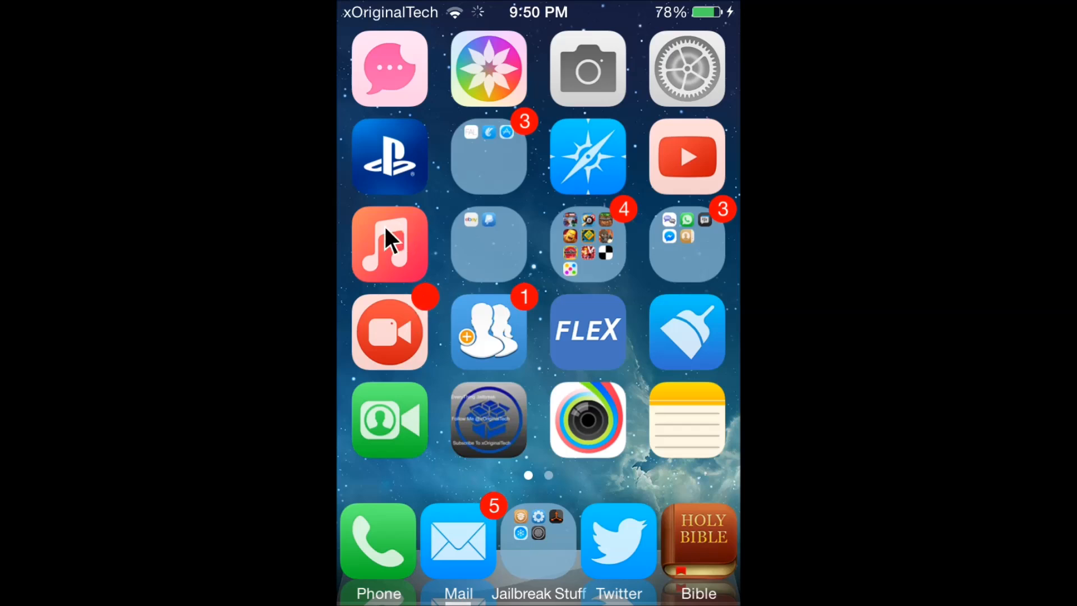
pyautogui.moveTo(429, 246)
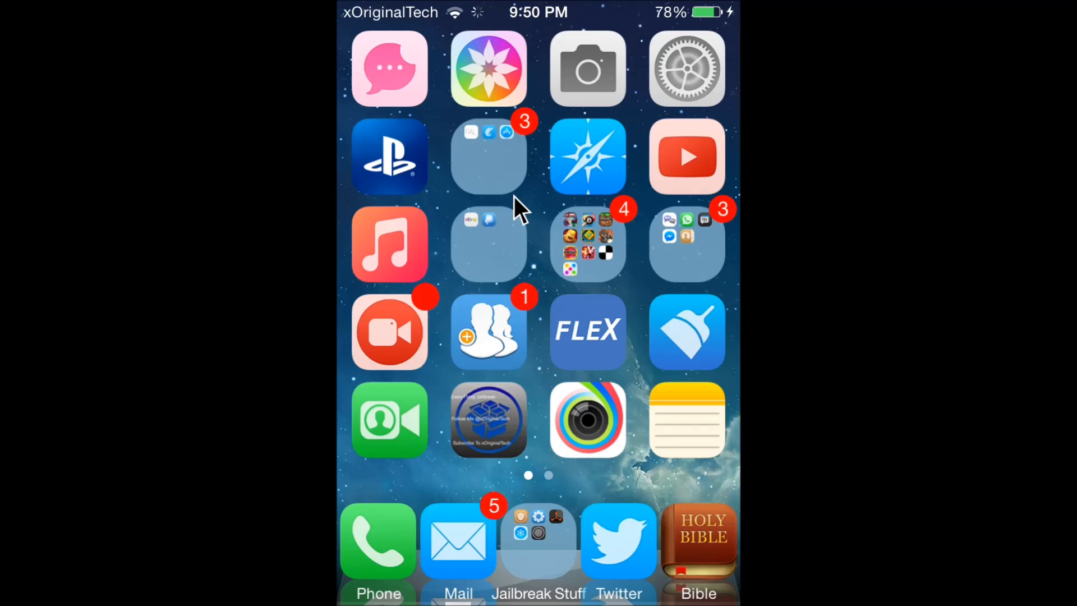
# Browse the iOS Settings list past Safari, Music, Videos and Game Center, then return to the home screen.
pyautogui.click(686, 67)
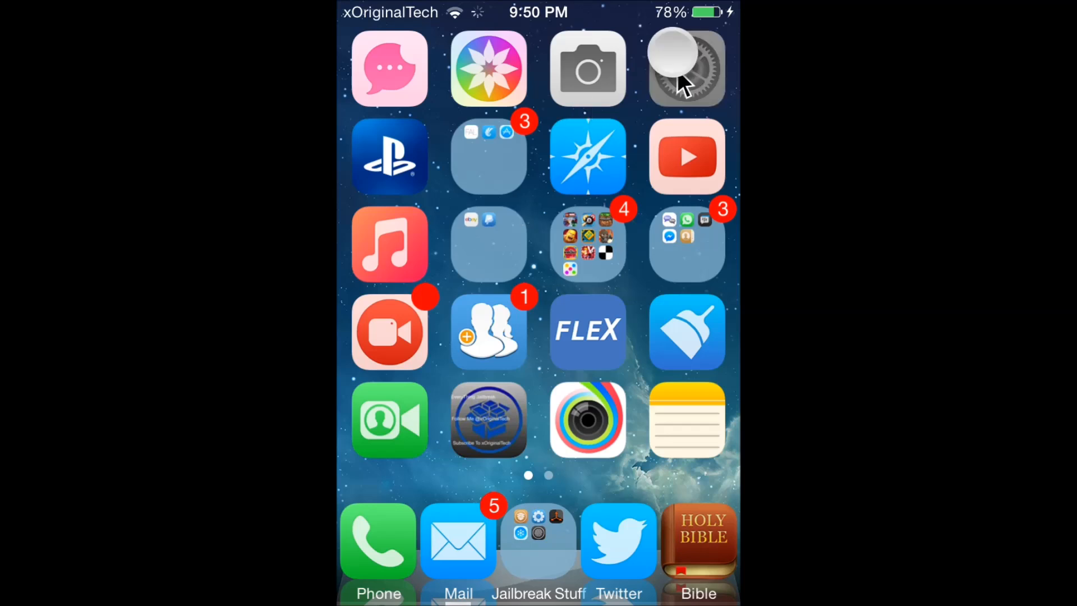
pyautogui.click(684, 69)
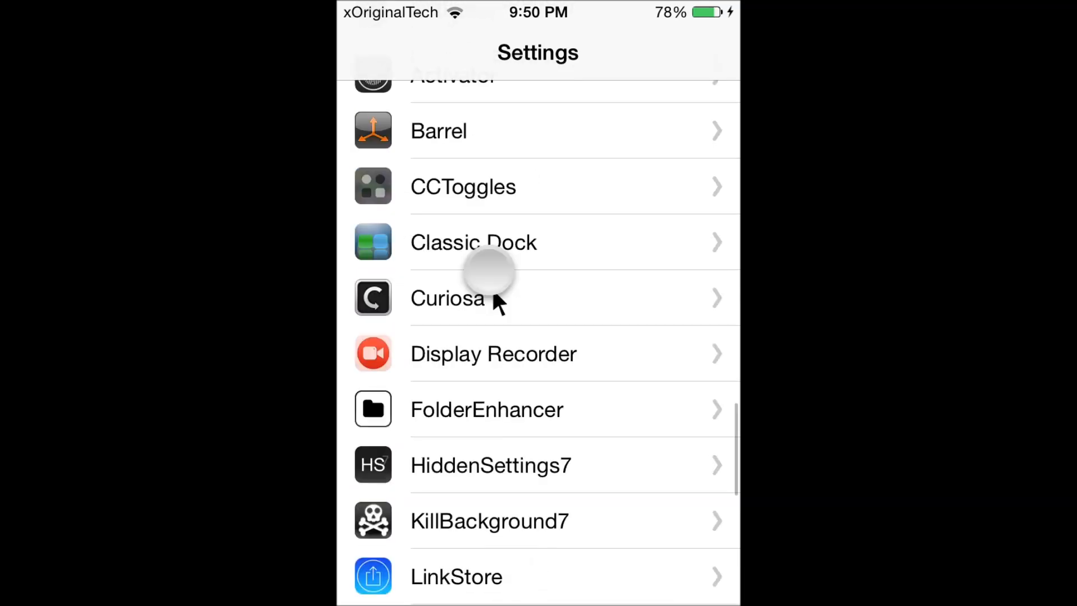
pyautogui.scroll(3)
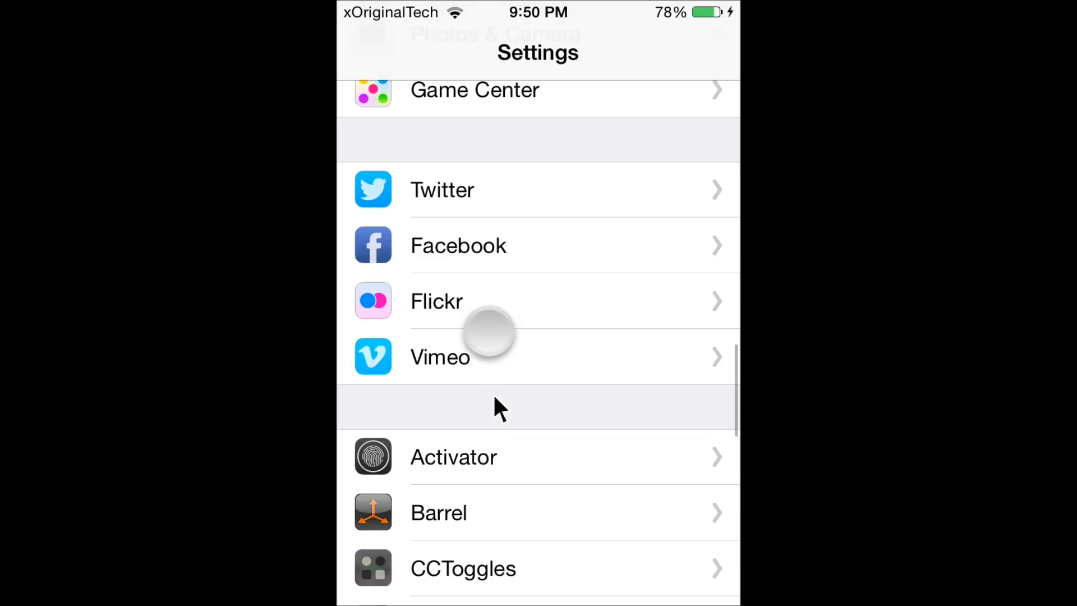
pyautogui.scroll(-3)
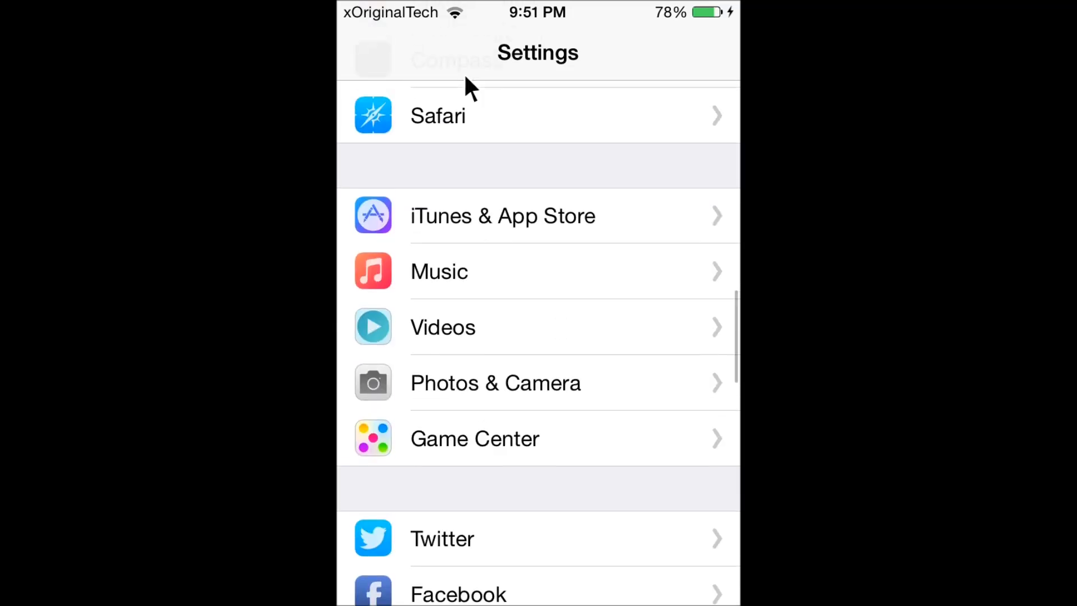
pyautogui.scroll(-3)
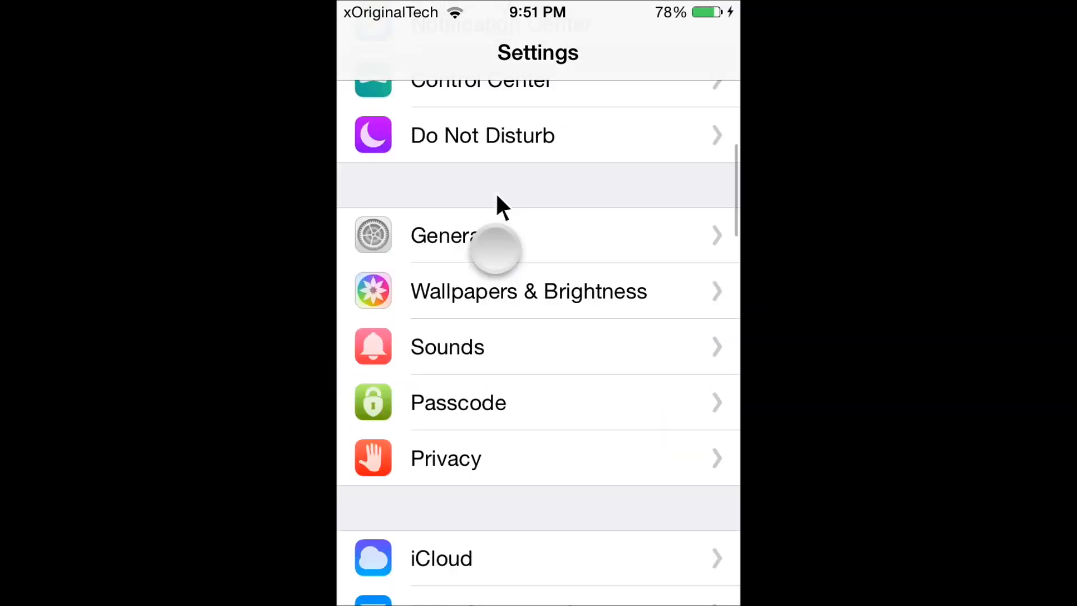
pyautogui.scroll(-3)
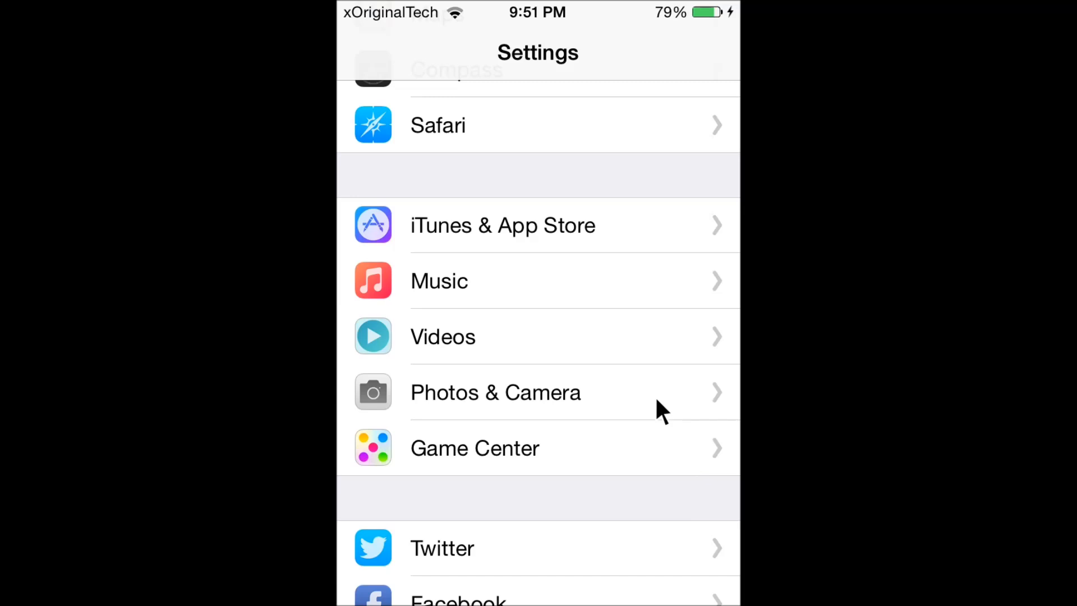
pyautogui.moveTo(650, 454)
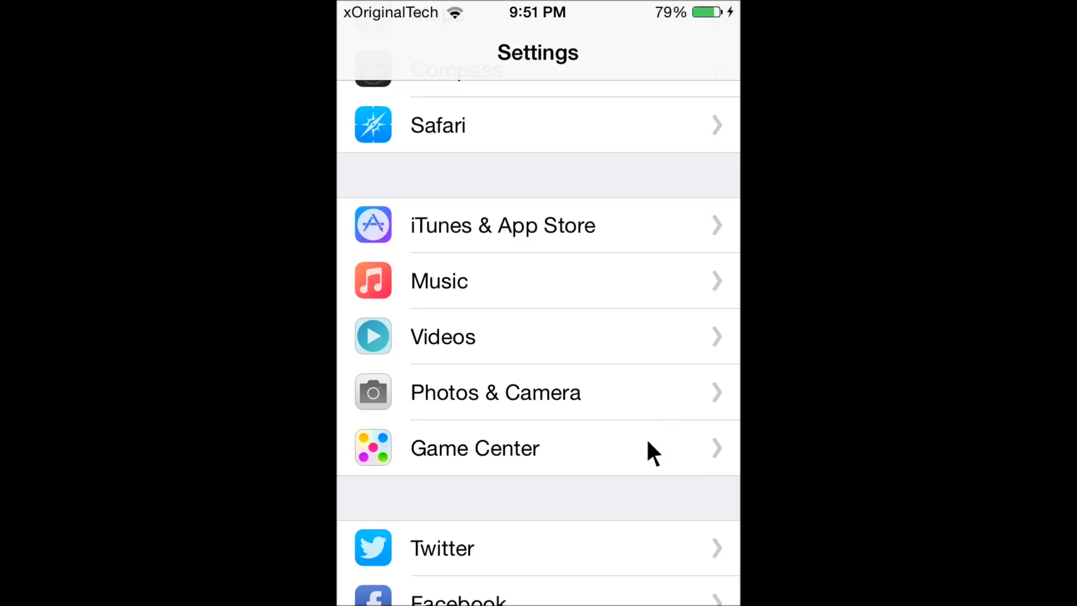
pyautogui.press('home')
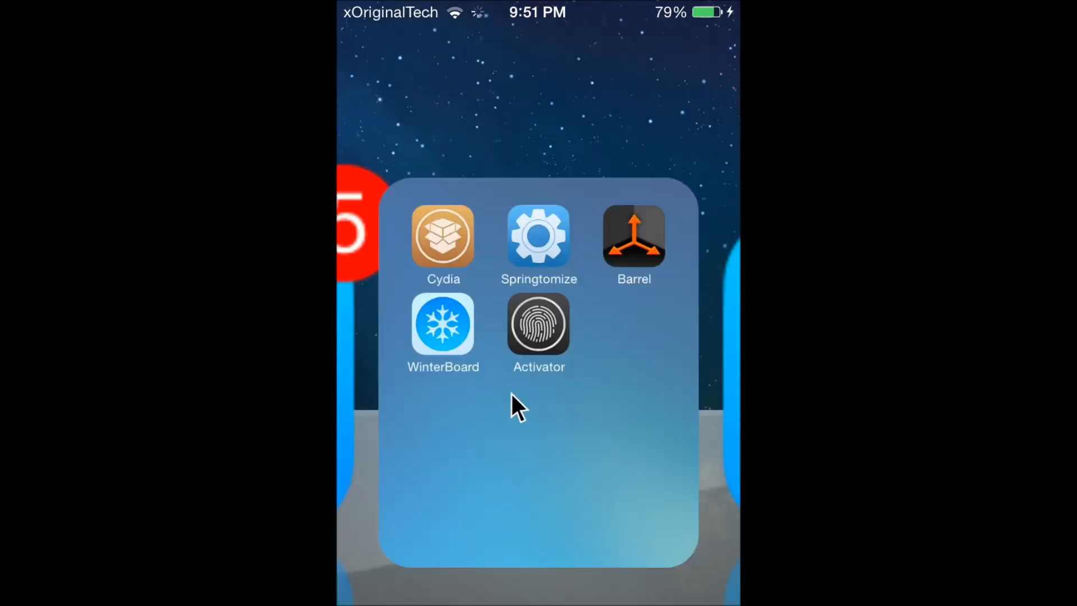
# Launch Cydia from the jailbreak folder and land on its Home welcome page.
pyautogui.click(538, 323)
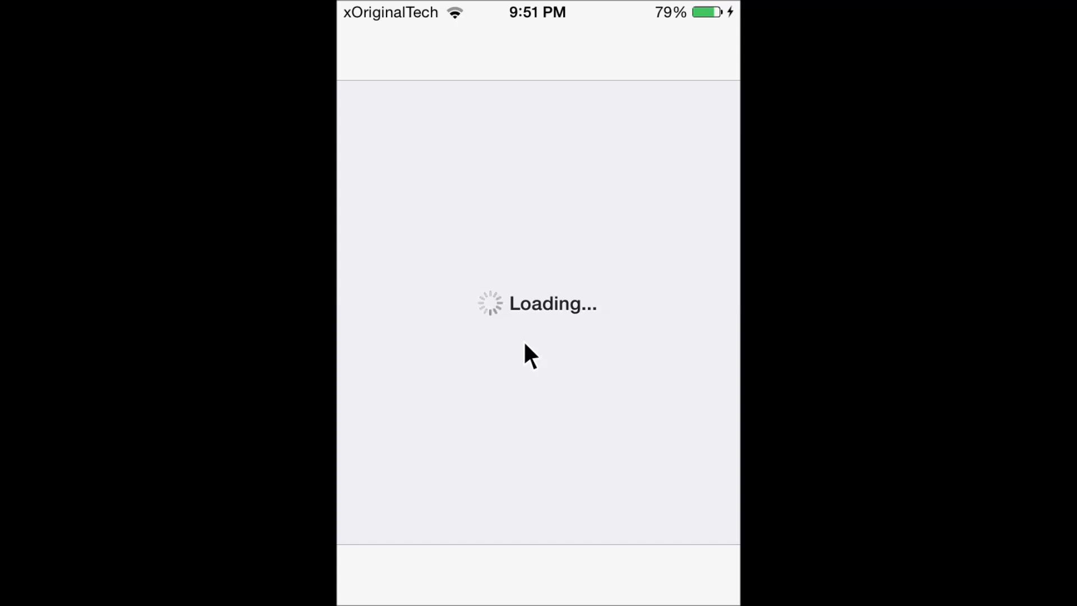
pyautogui.moveTo(540, 368)
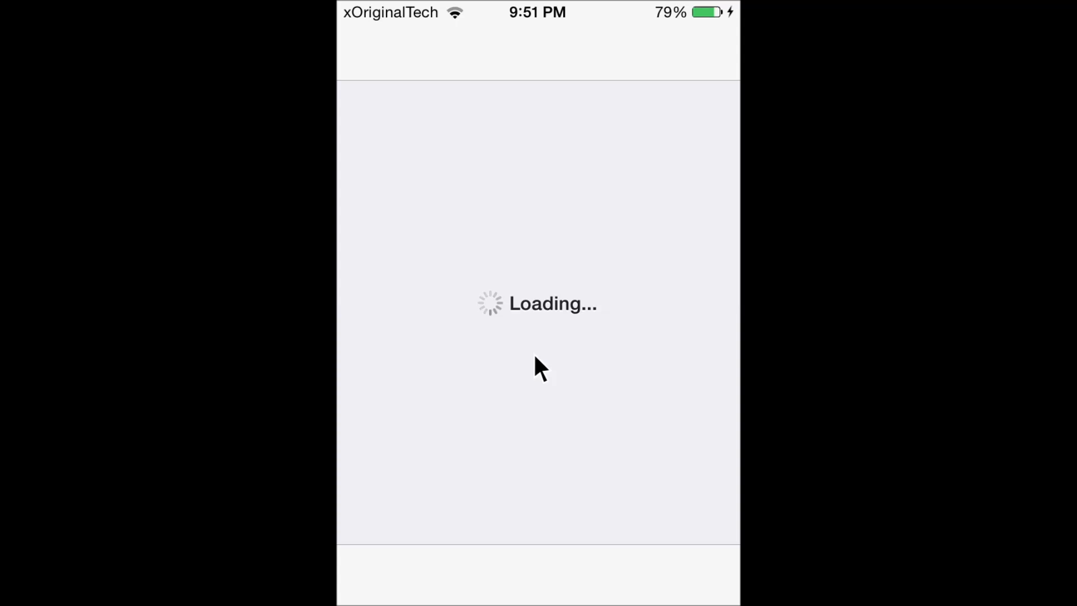
pyautogui.moveTo(454, 283)
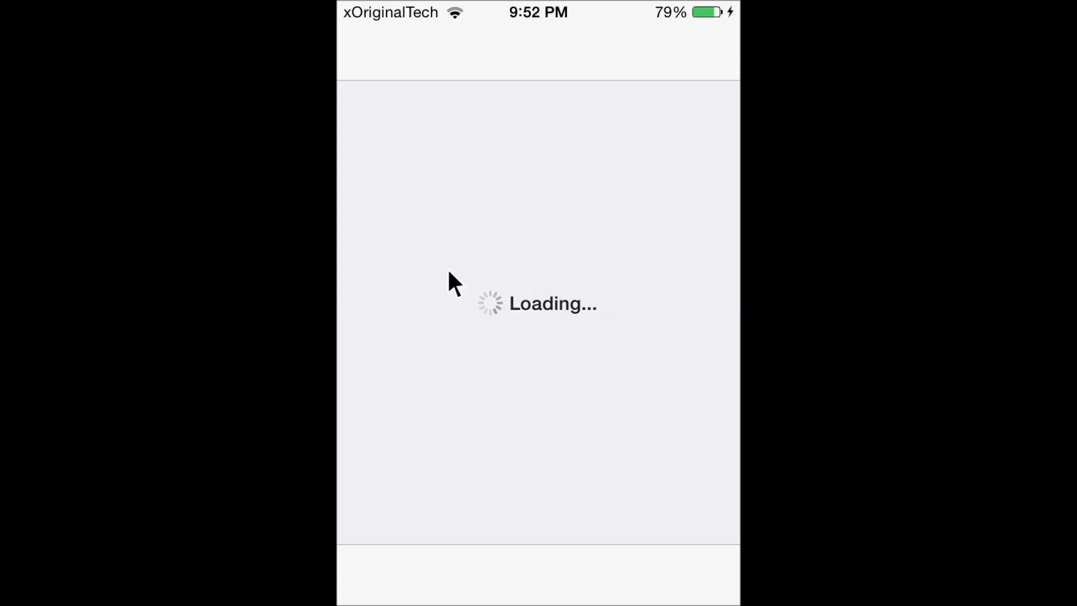
pyautogui.moveTo(511, 320)
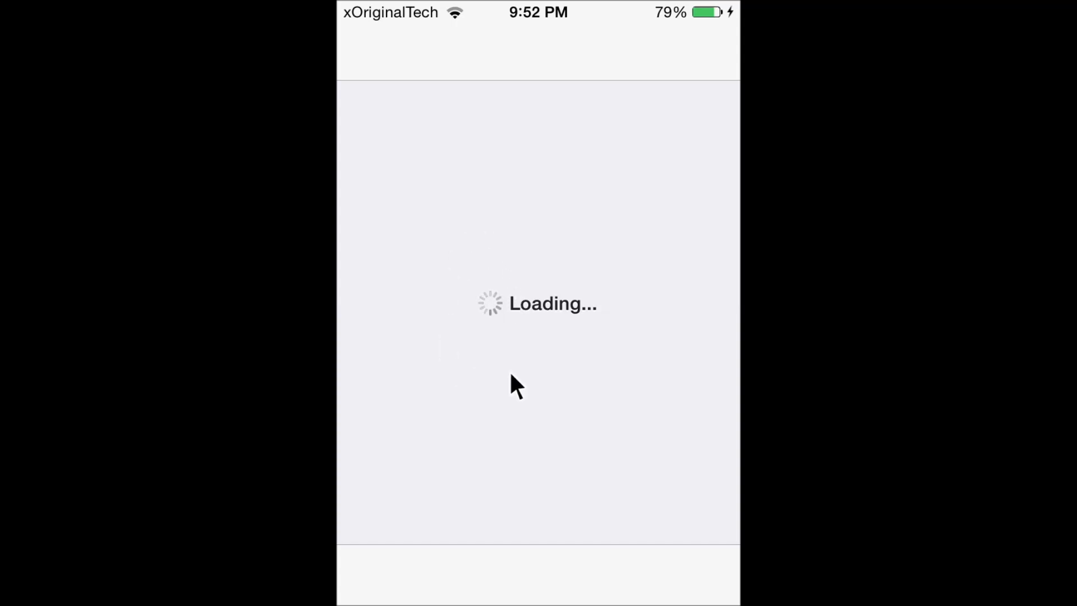
pyautogui.moveTo(512, 302)
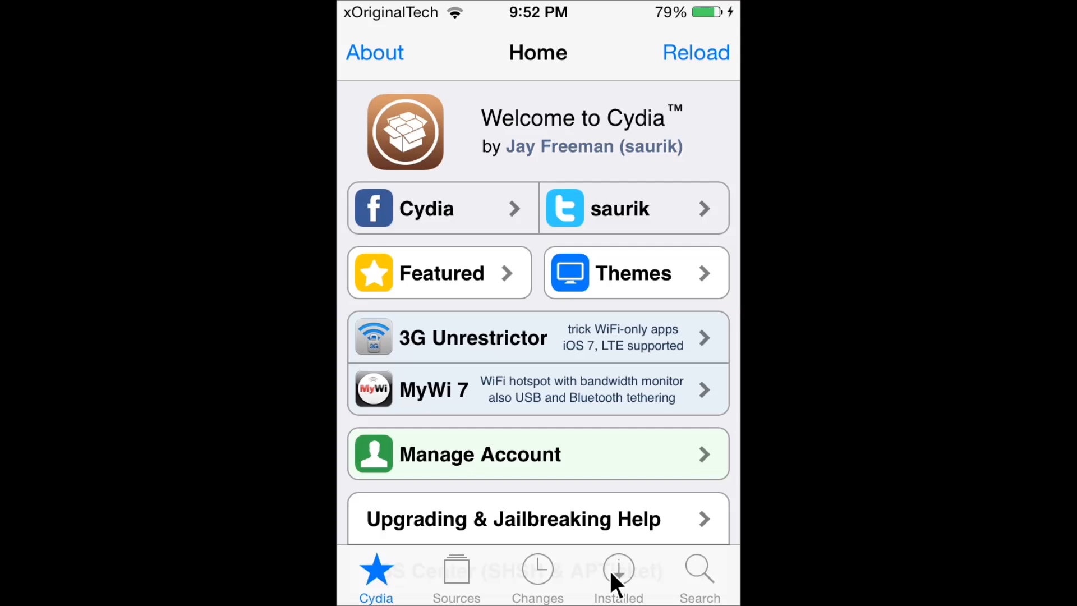
pyautogui.moveTo(557, 551)
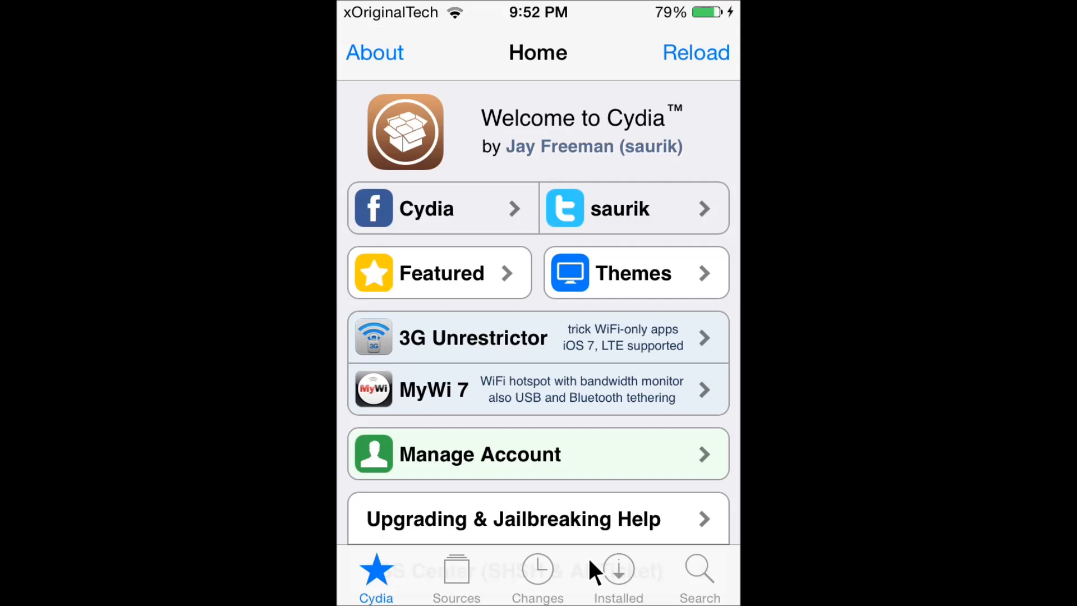
pyautogui.moveTo(543, 580)
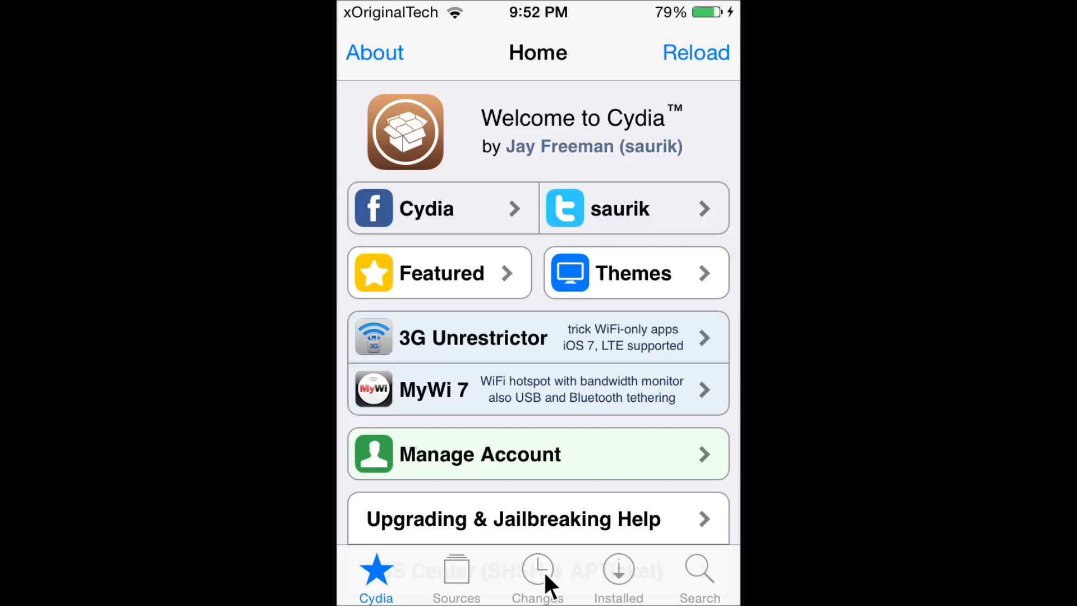
pyautogui.moveTo(584, 560)
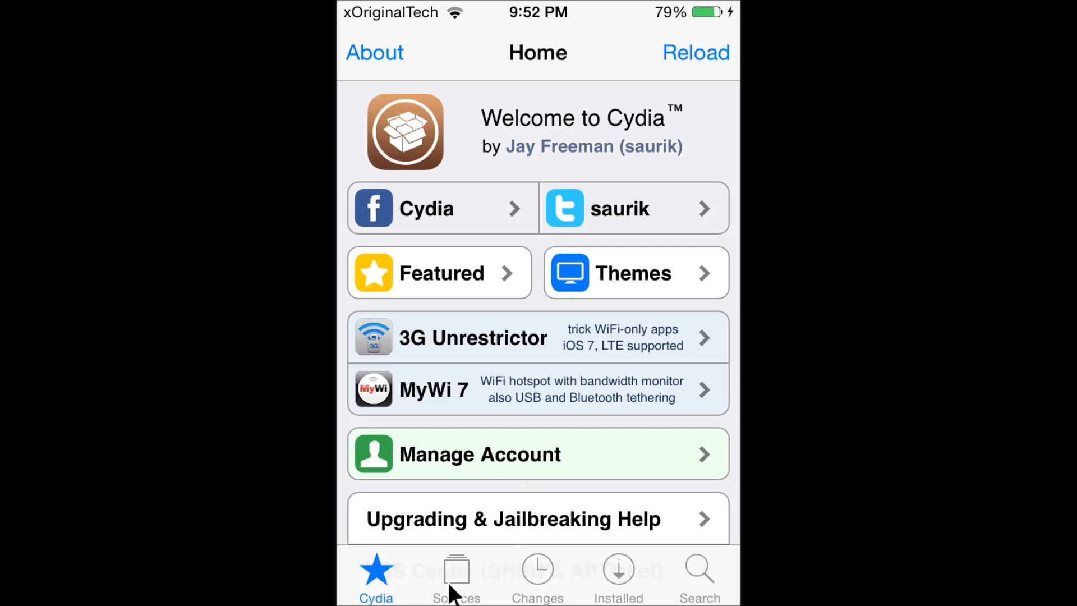
# Find and select the Cydia/Telesphoreo source in Cydia's Sources list.
pyautogui.click(455, 575)
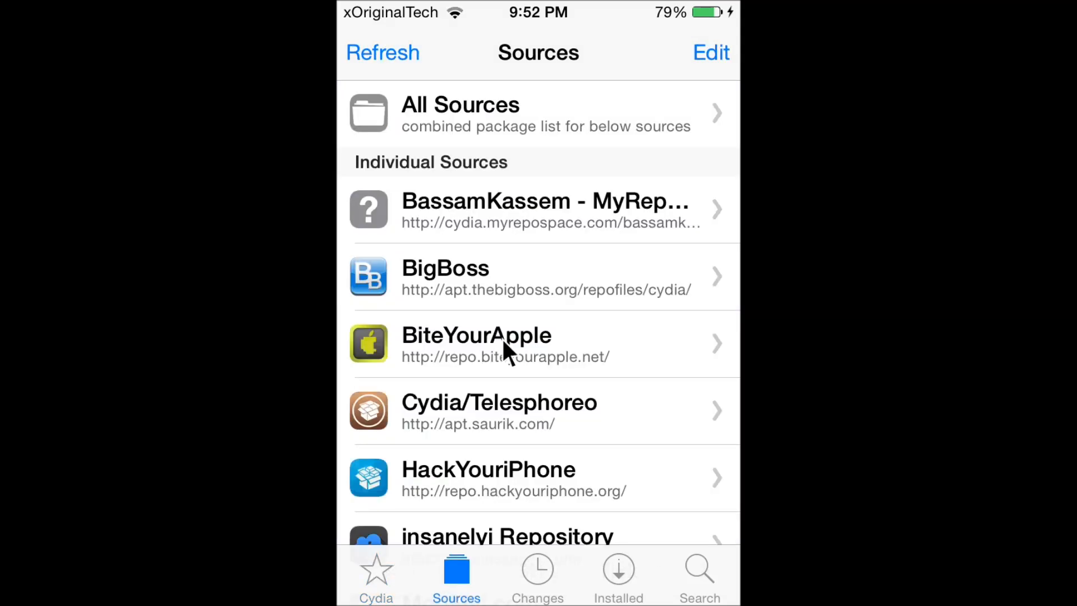
pyautogui.scroll(-3)
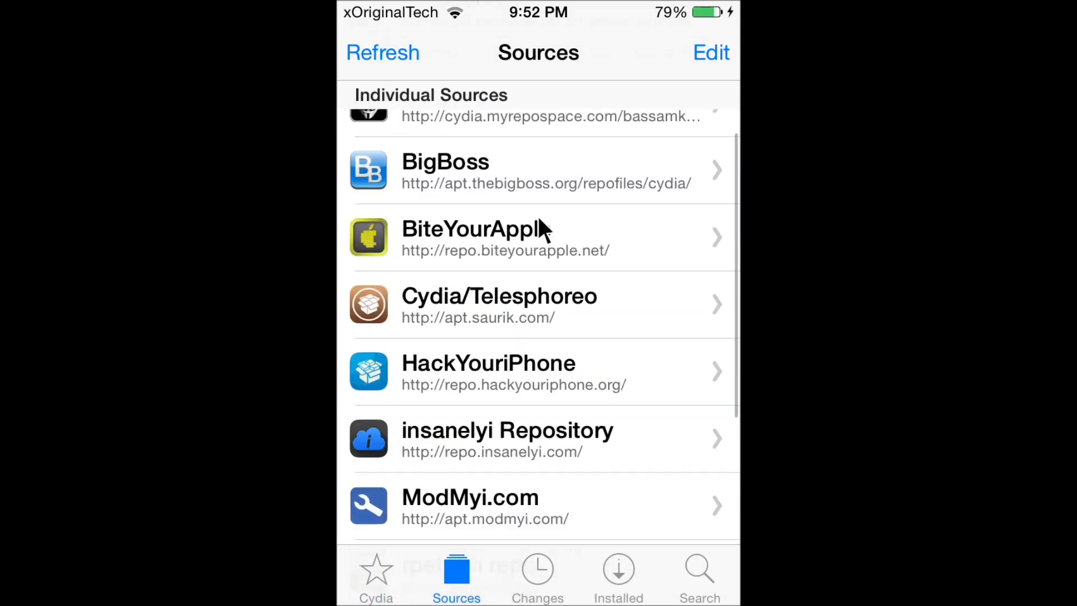
pyautogui.scroll(-3)
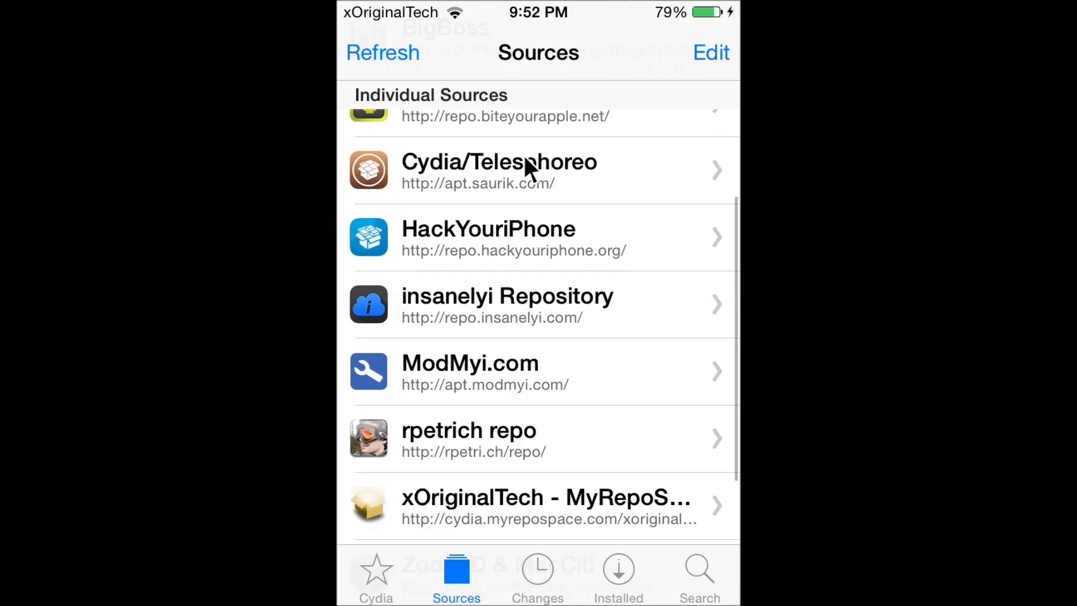
pyautogui.scroll(-3)
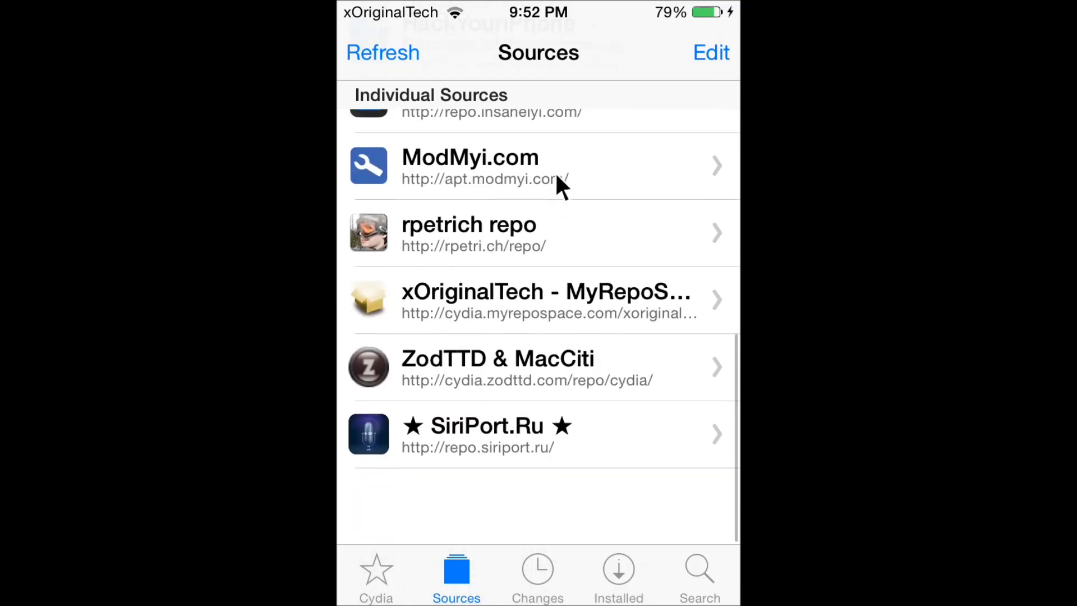
pyautogui.scroll(-3)
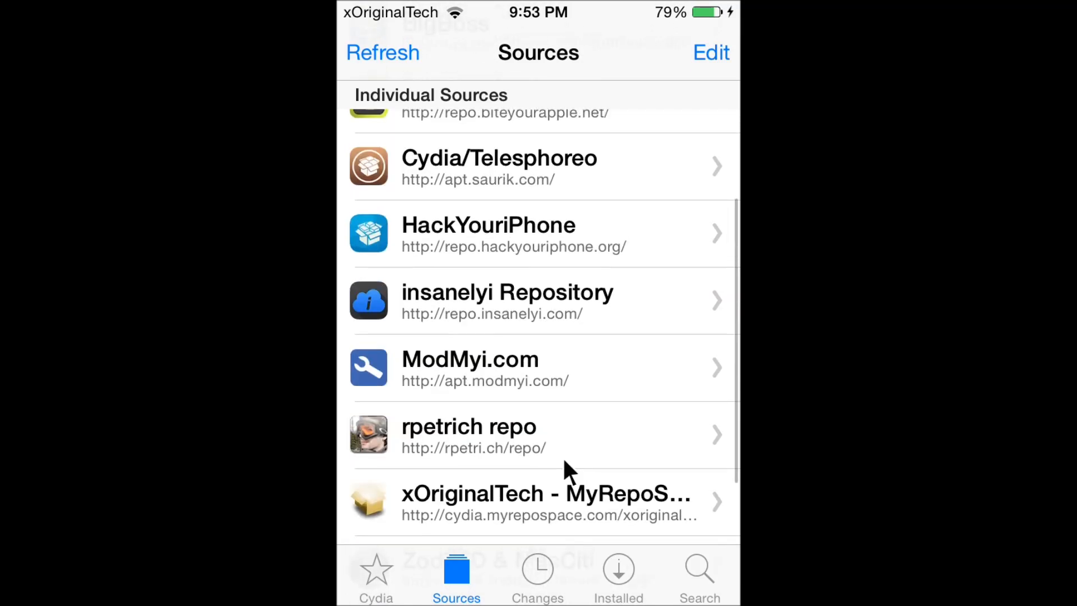
pyautogui.scroll(3)
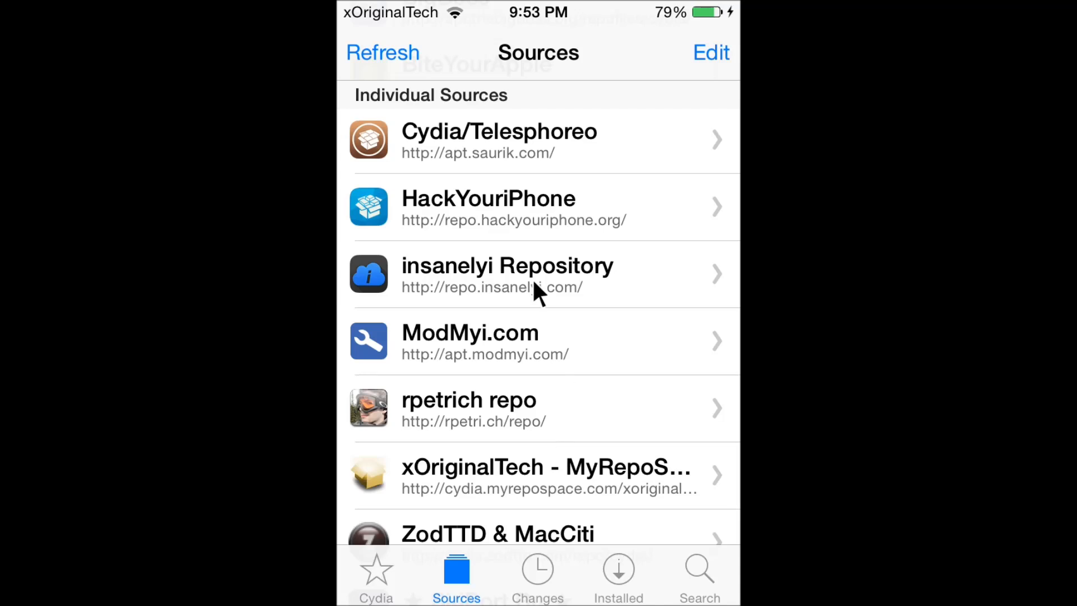
pyautogui.scroll(-3)
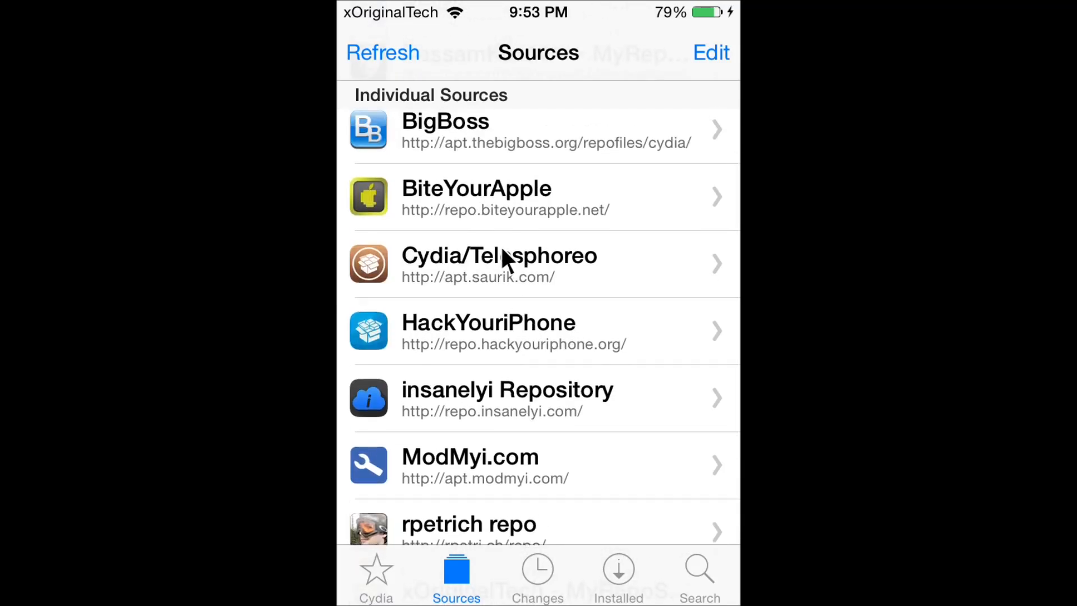
pyautogui.click(497, 265)
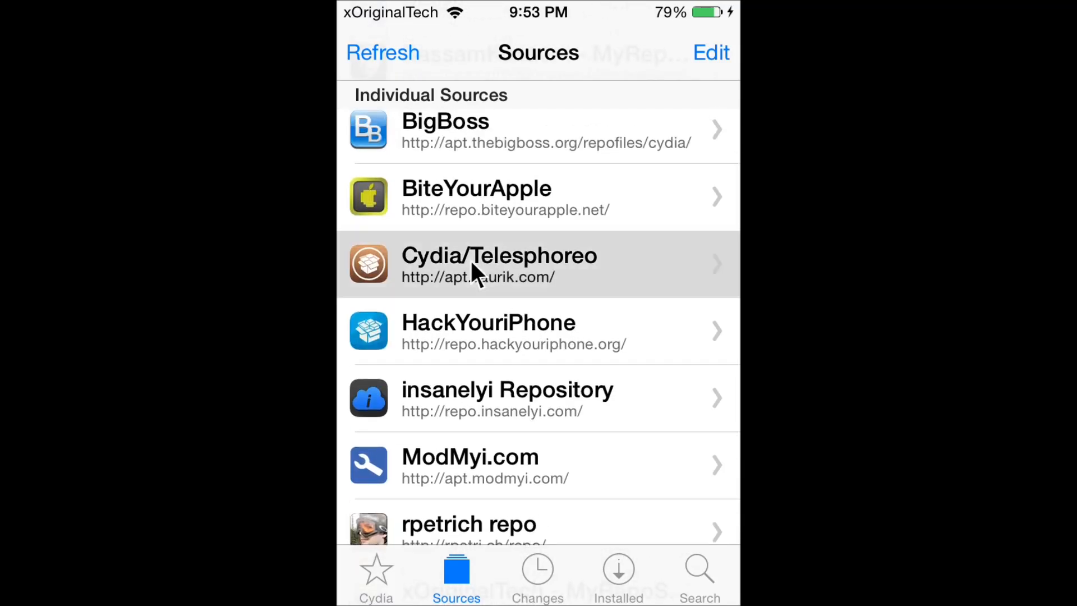
pyautogui.moveTo(514, 315)
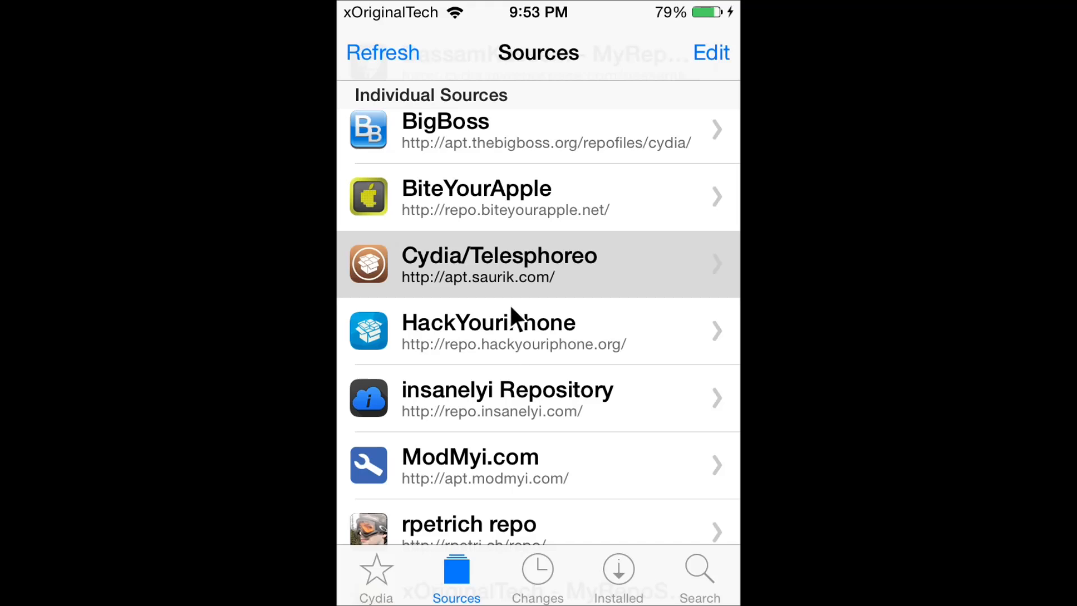
# Show all packages from that source and jump the list to the X entries (x11, x264).
pyautogui.click(499, 265)
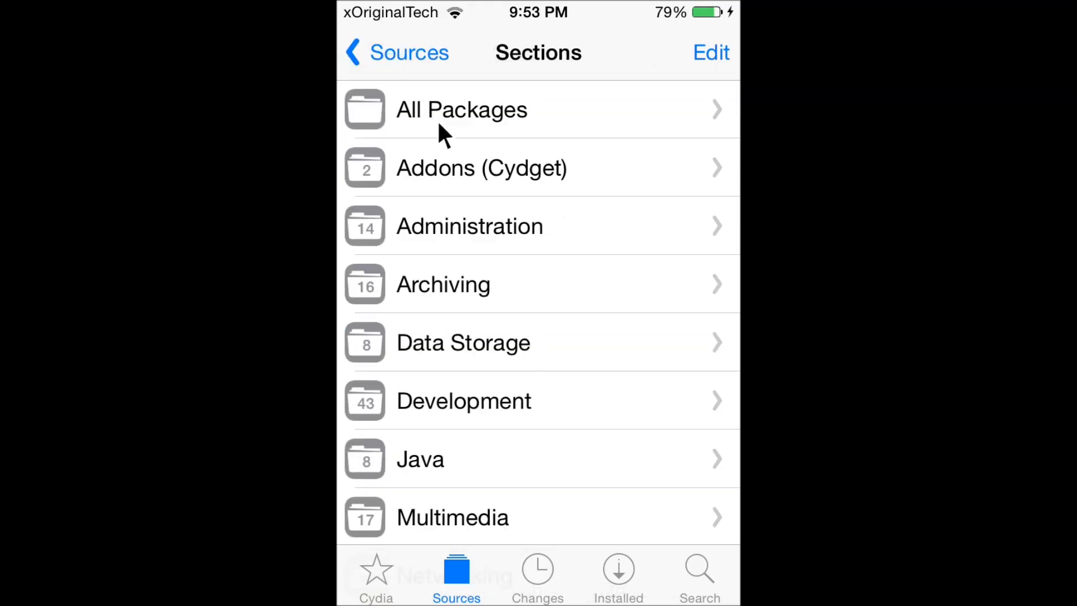
pyautogui.click(461, 109)
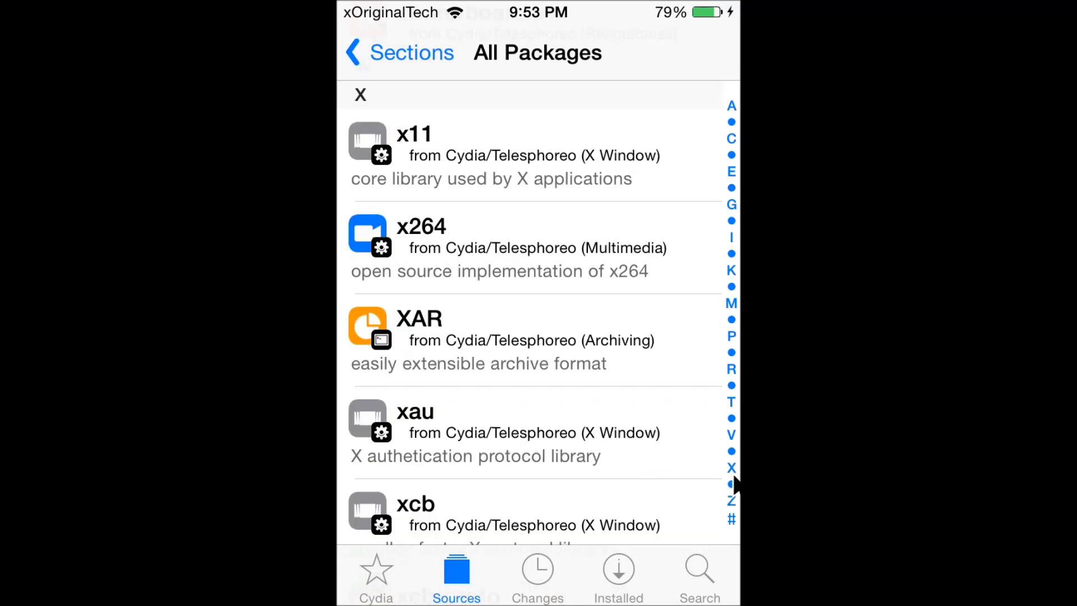
# View the Veency package details, reading the 0.9.3402 note that Show Cursor via MouseSupport is supported.
pyautogui.click(731, 450)
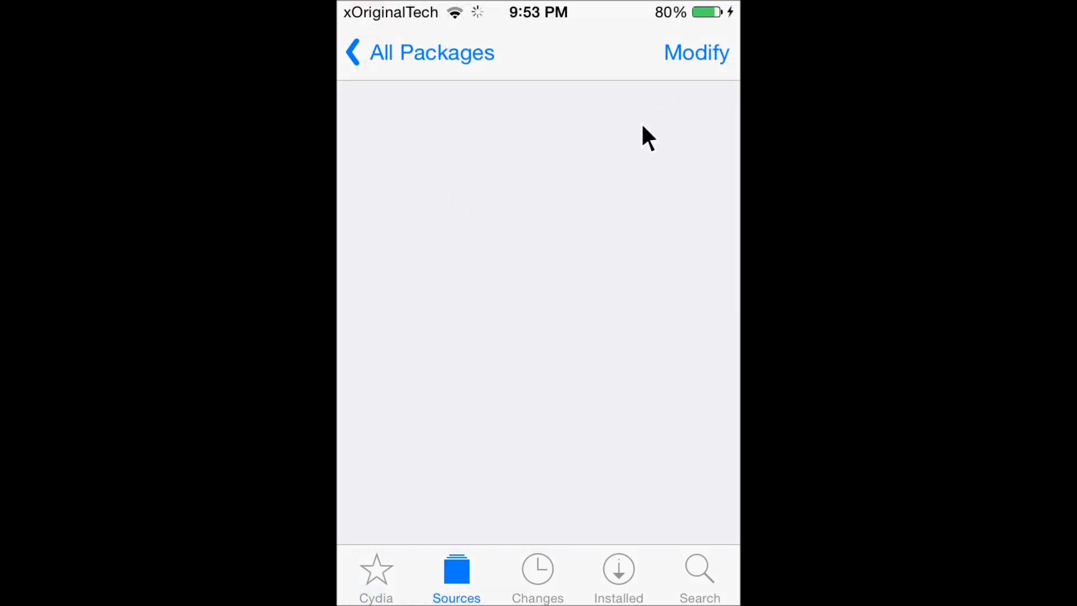
pyautogui.moveTo(508, 284)
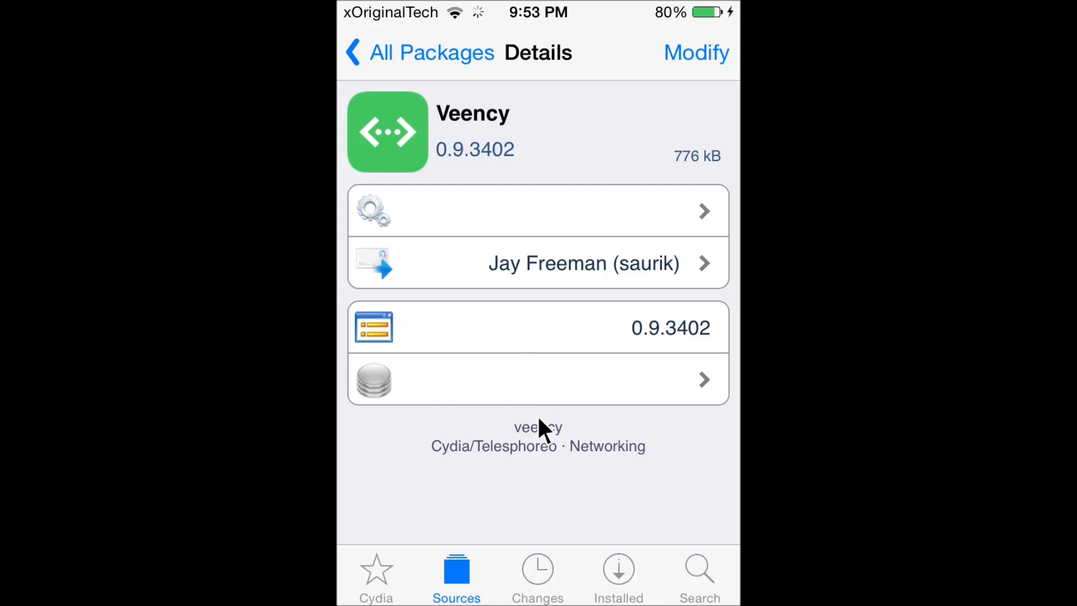
pyautogui.scroll(-3)
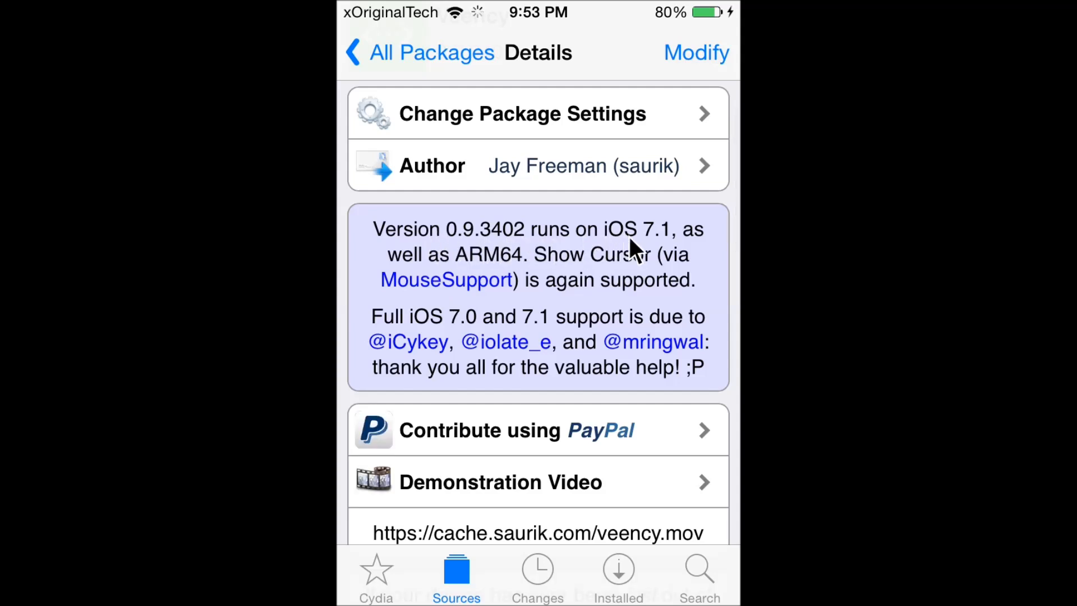
pyautogui.moveTo(495, 282)
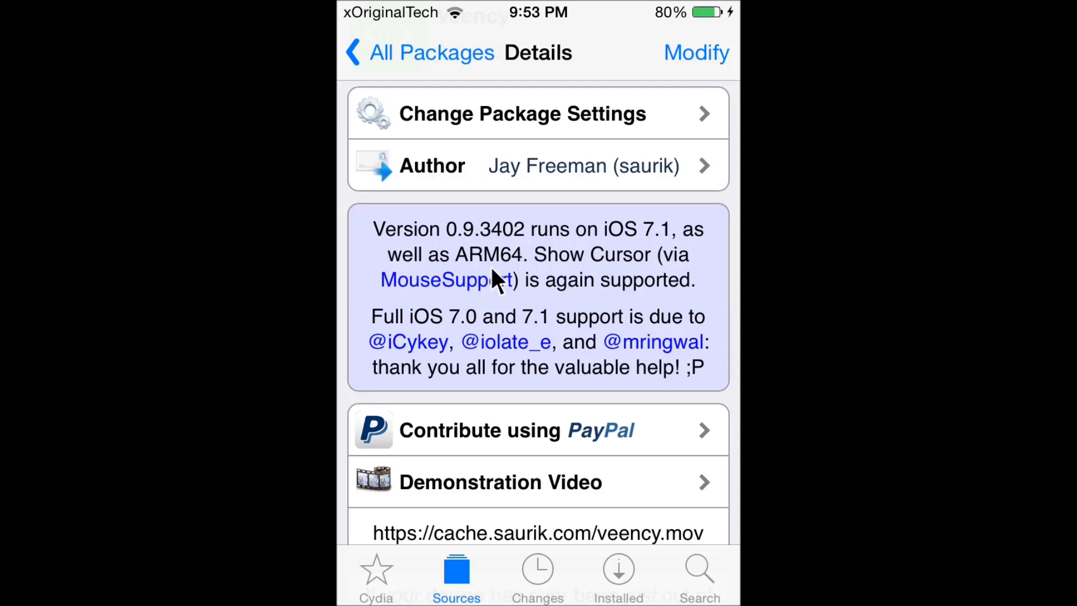
pyautogui.moveTo(563, 353)
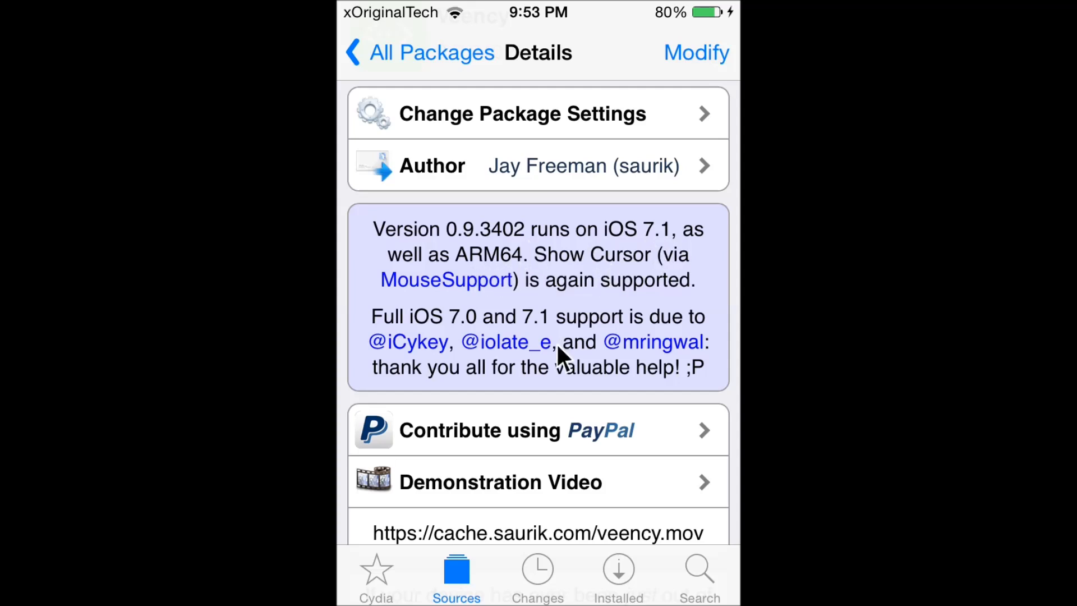
pyautogui.scroll(-3)
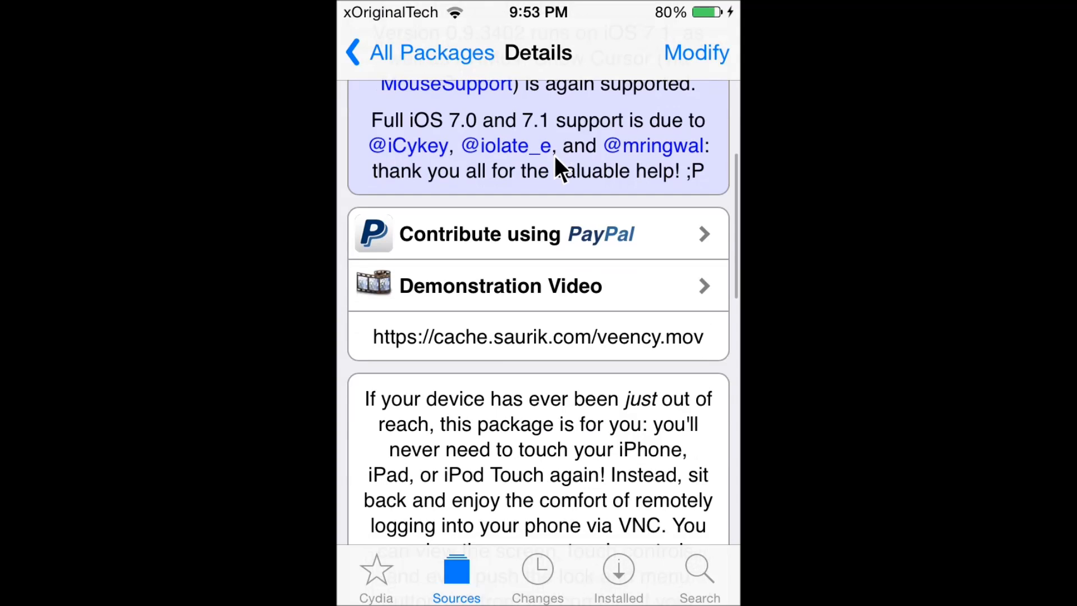
pyautogui.scroll(-3)
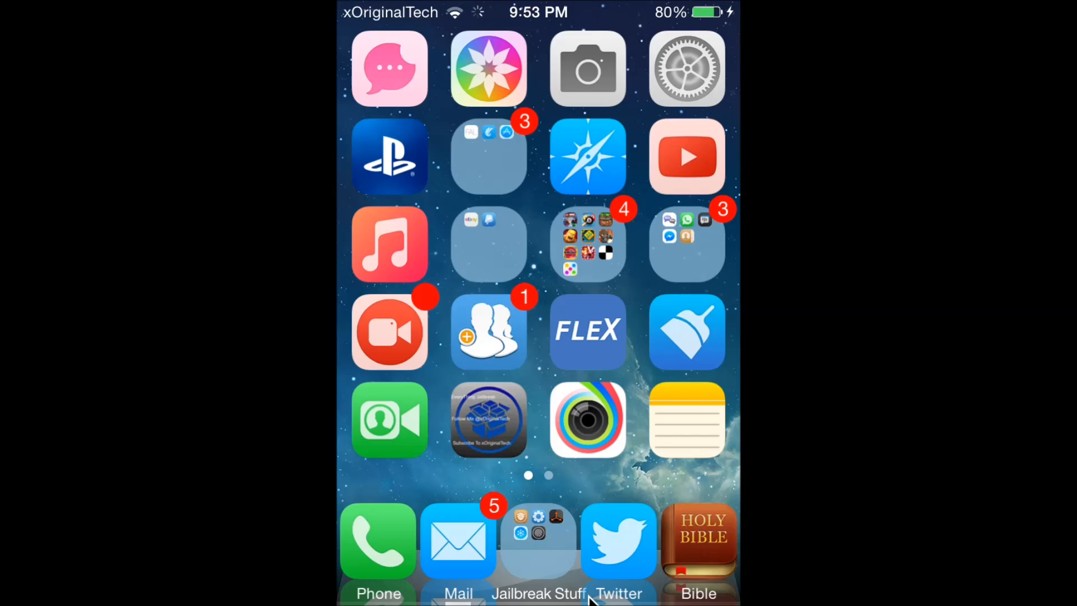
pyautogui.moveTo(484, 210)
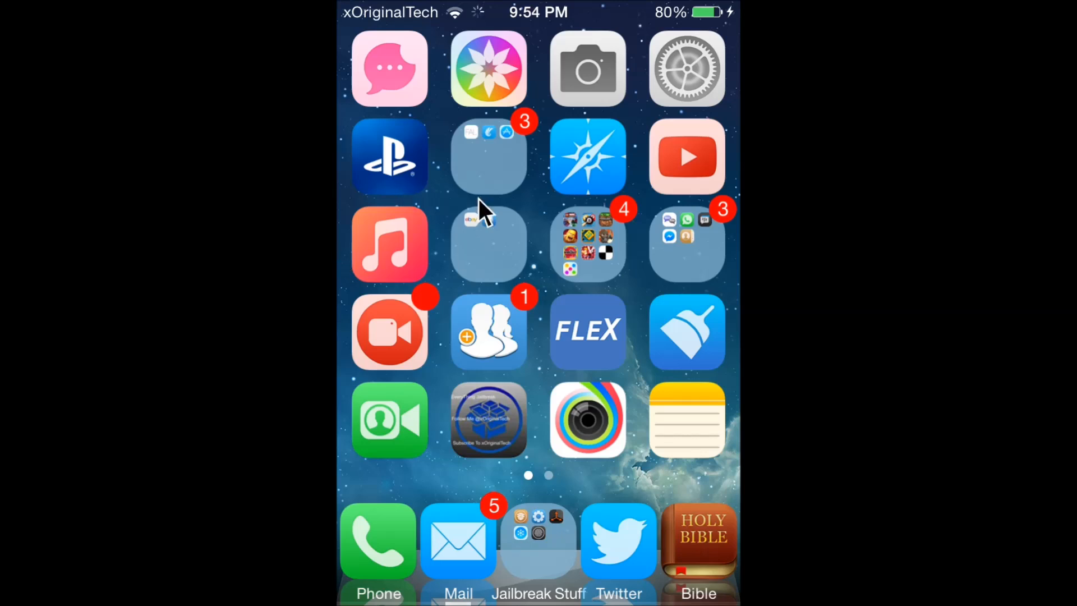
pyautogui.moveTo(540, 240)
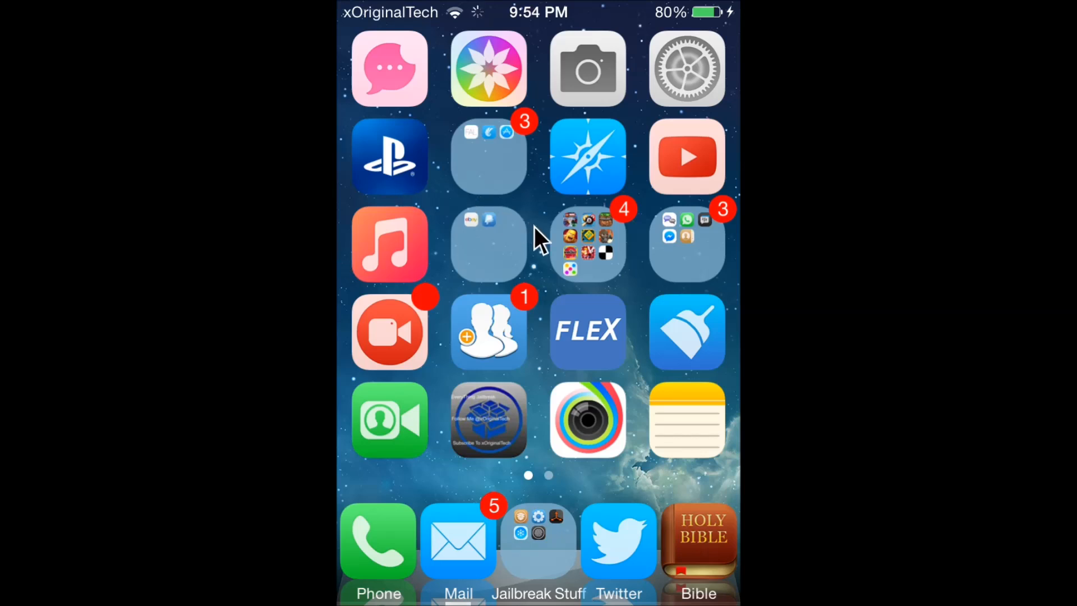